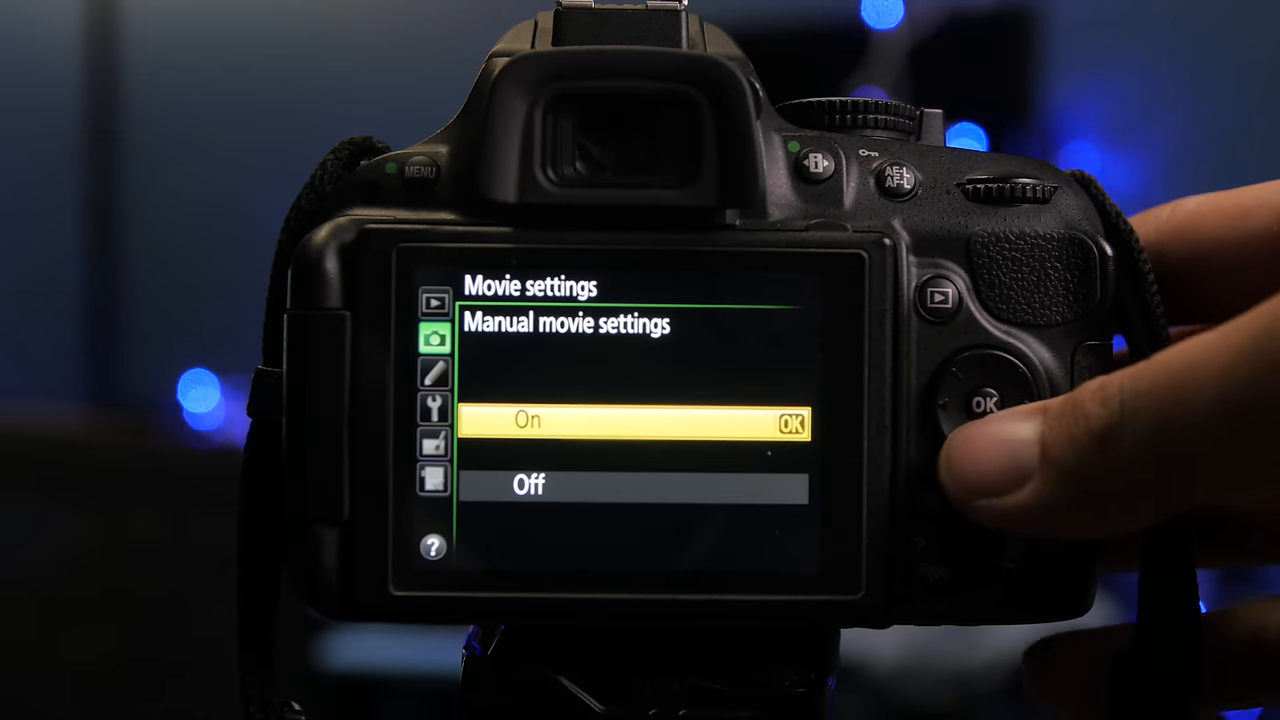
# Step: Confirm the On option for Manual movie settings under Movie settings
pyautogui.click(982, 404)
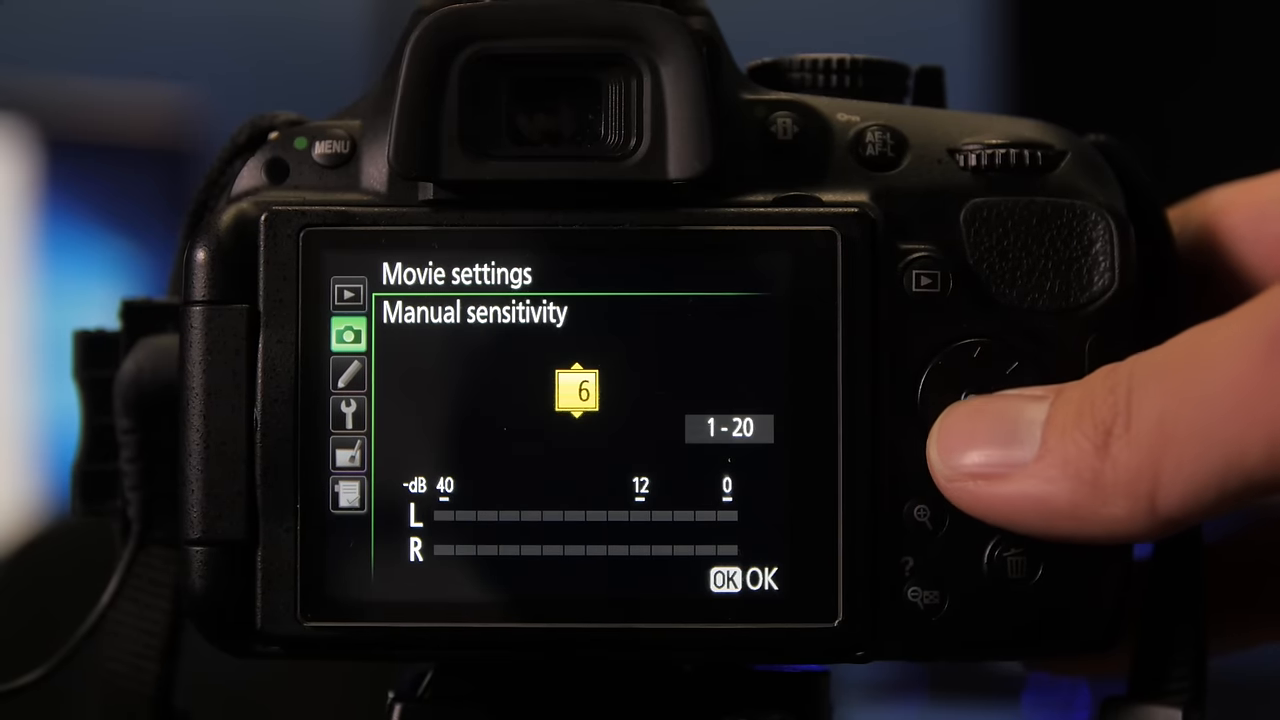